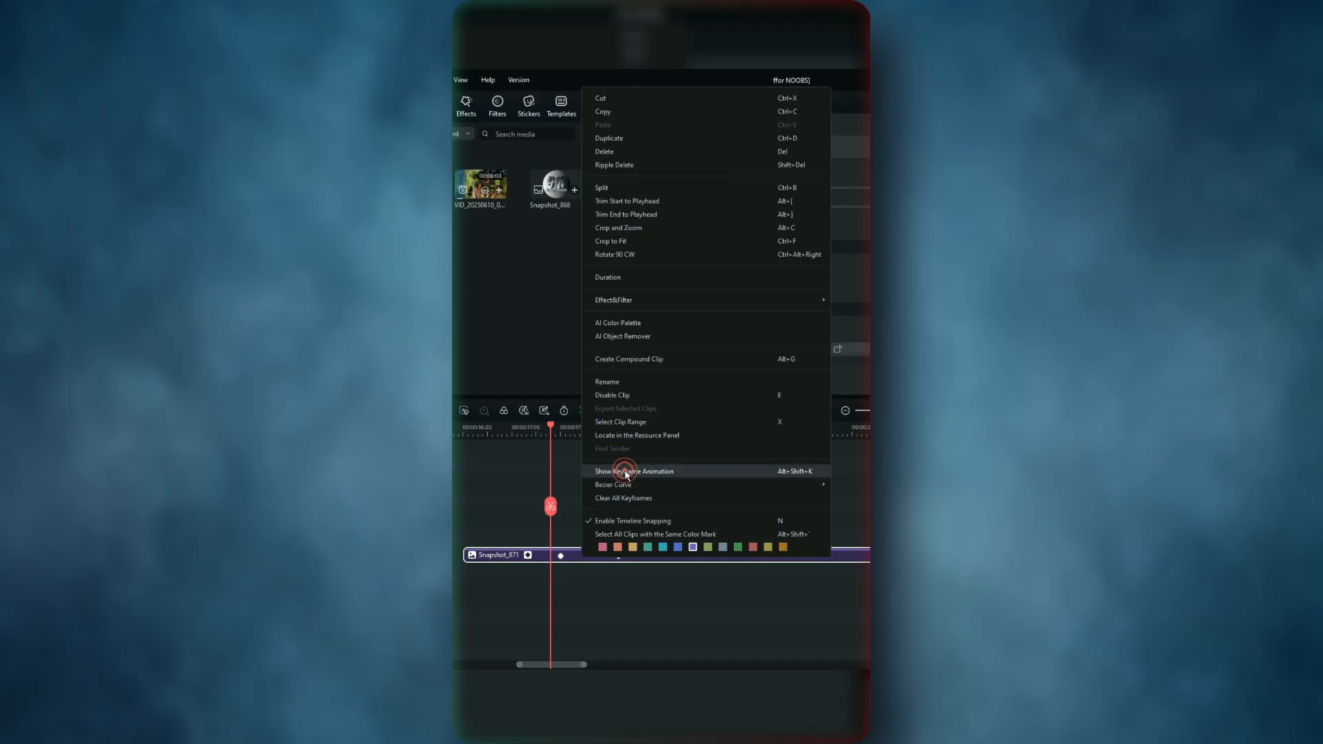
Show the snapshot clip's keyframe animation on the timeline
{"action": "left_click", "coordinate": [634, 471]}
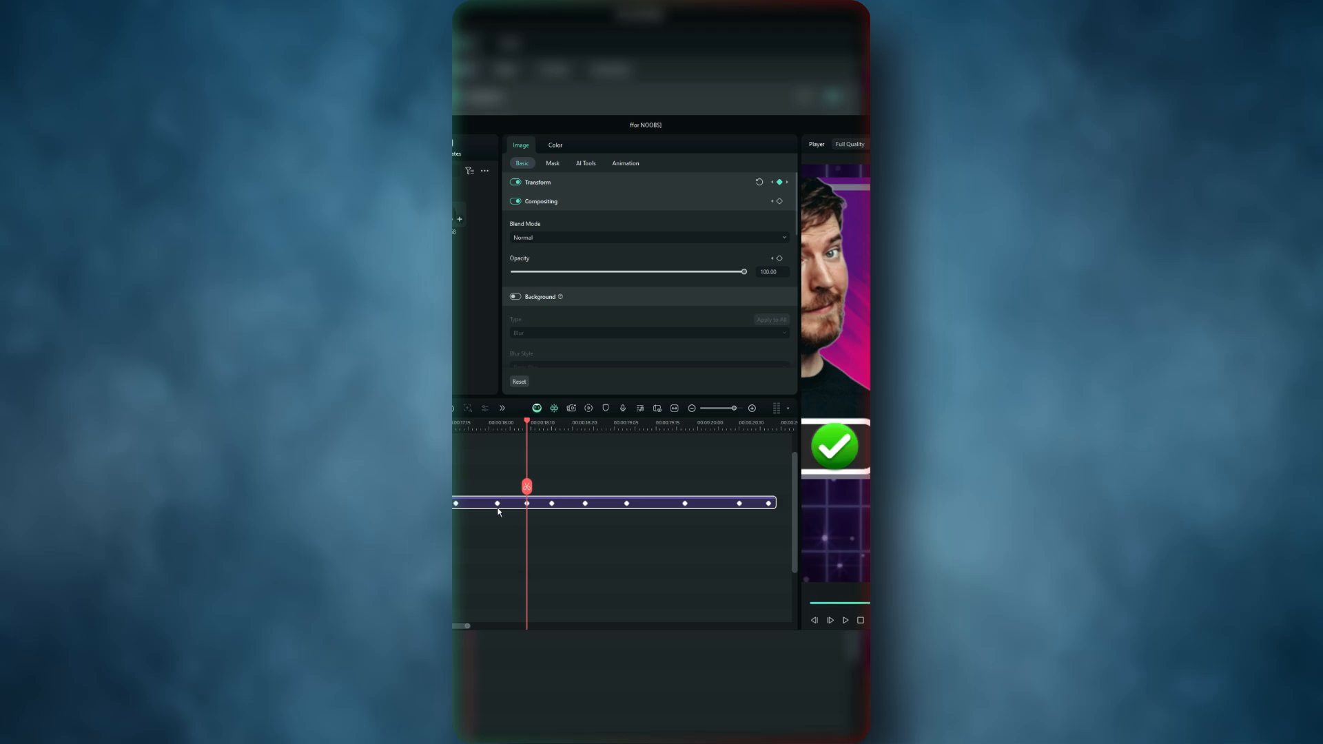
Select all keyframes on the snapshot clip and bring up their keyframe menu
{"action": "right_click", "coordinate": [528, 485]}
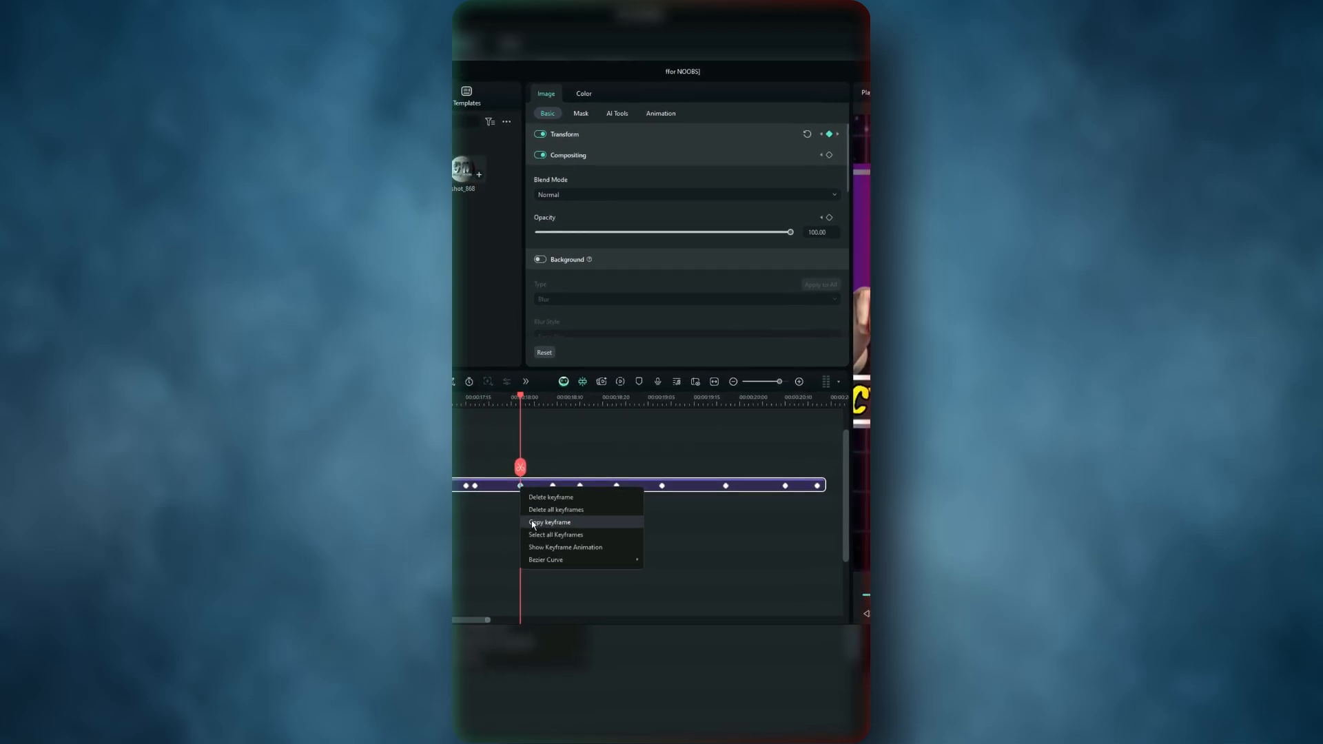
{"action": "left_click", "coordinate": [550, 522]}
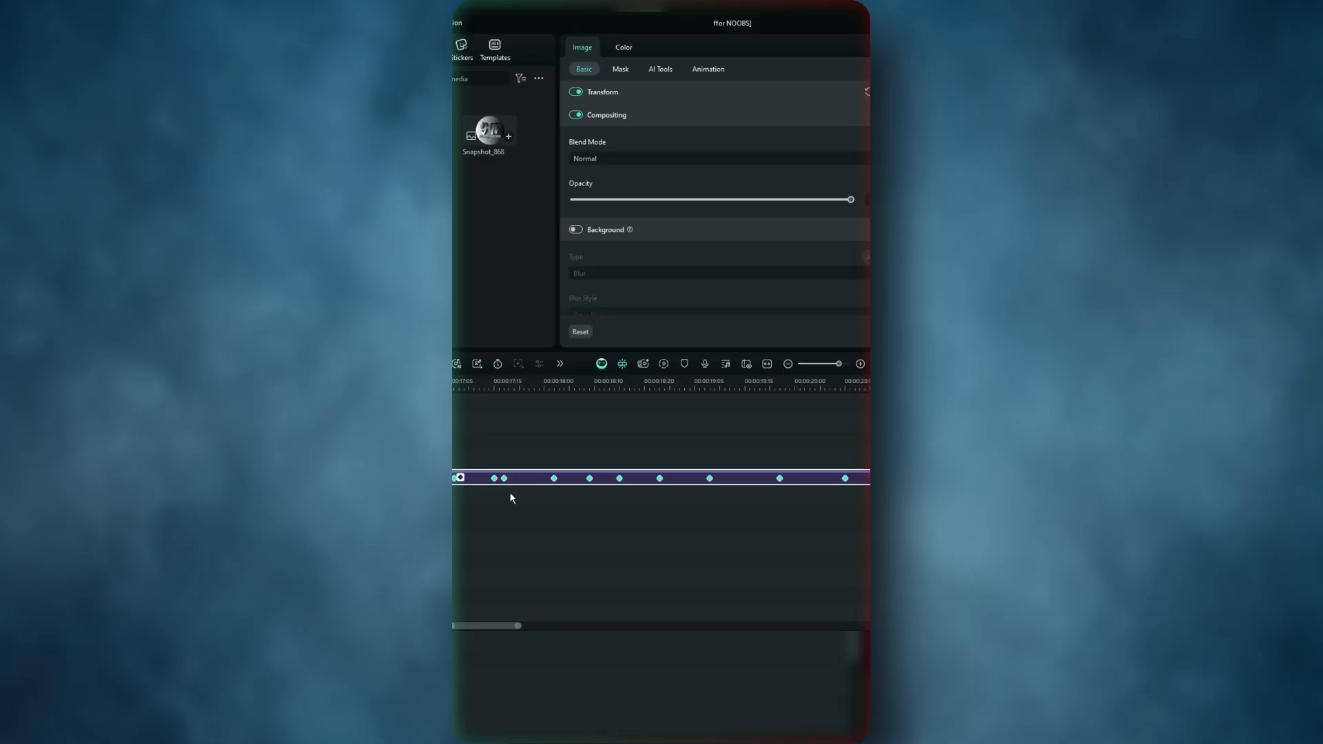
{"action": "right_click", "coordinate": [567, 480]}
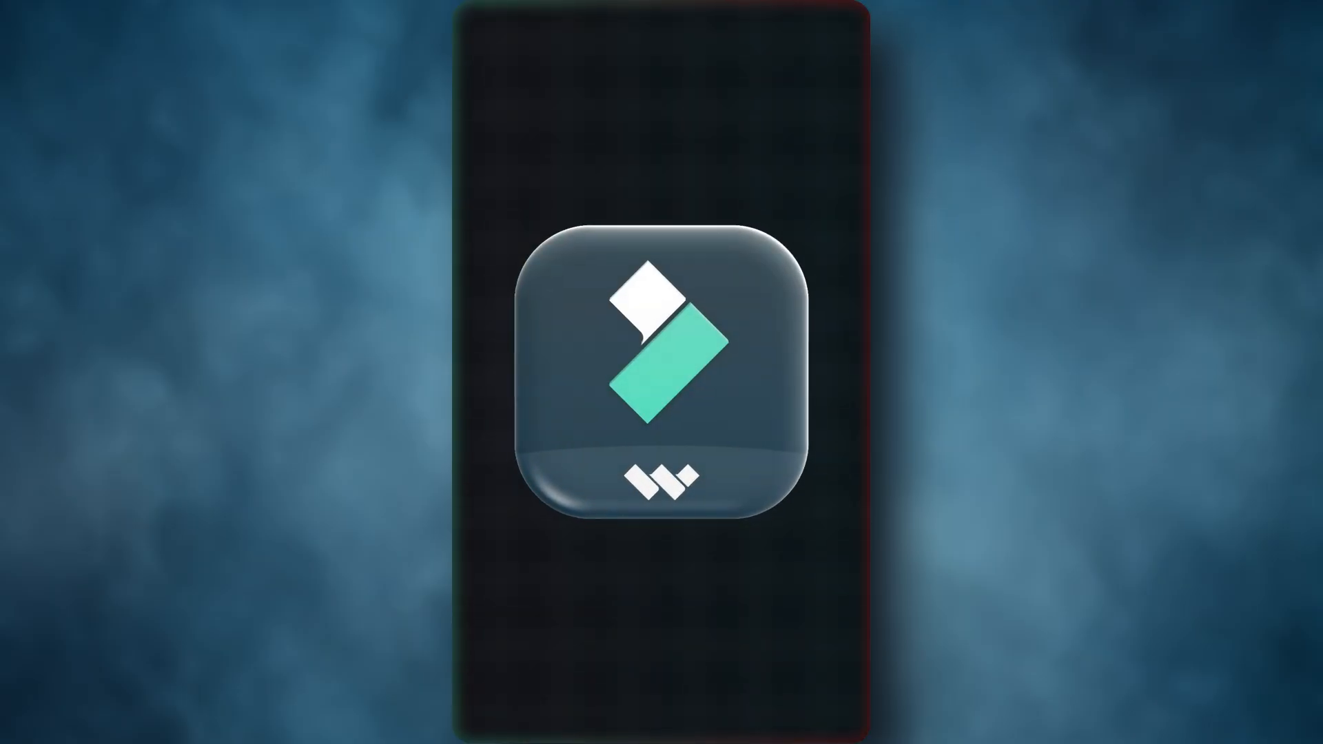
{"action": "left_click", "coordinate": [661, 372]}
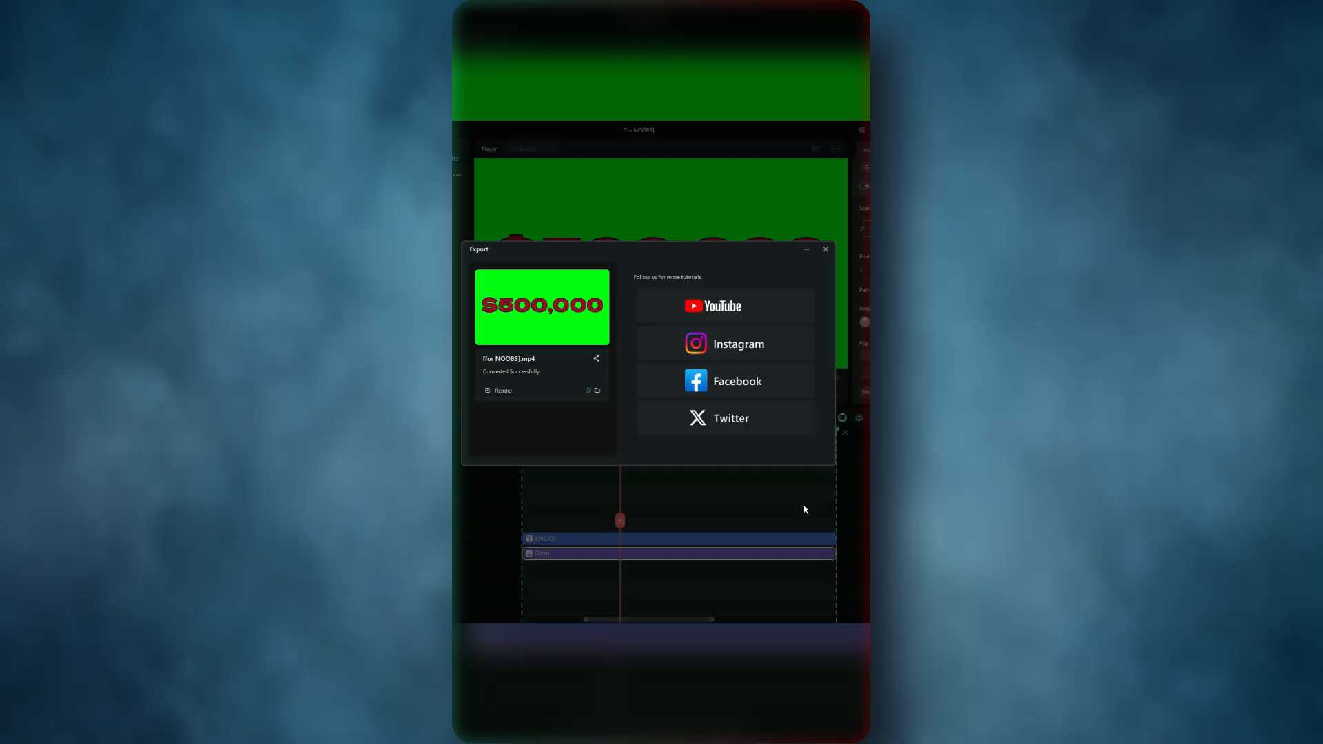
Close the finished export and bring the $500,000 clip into the editor
{"action": "left_click", "coordinate": [825, 248]}
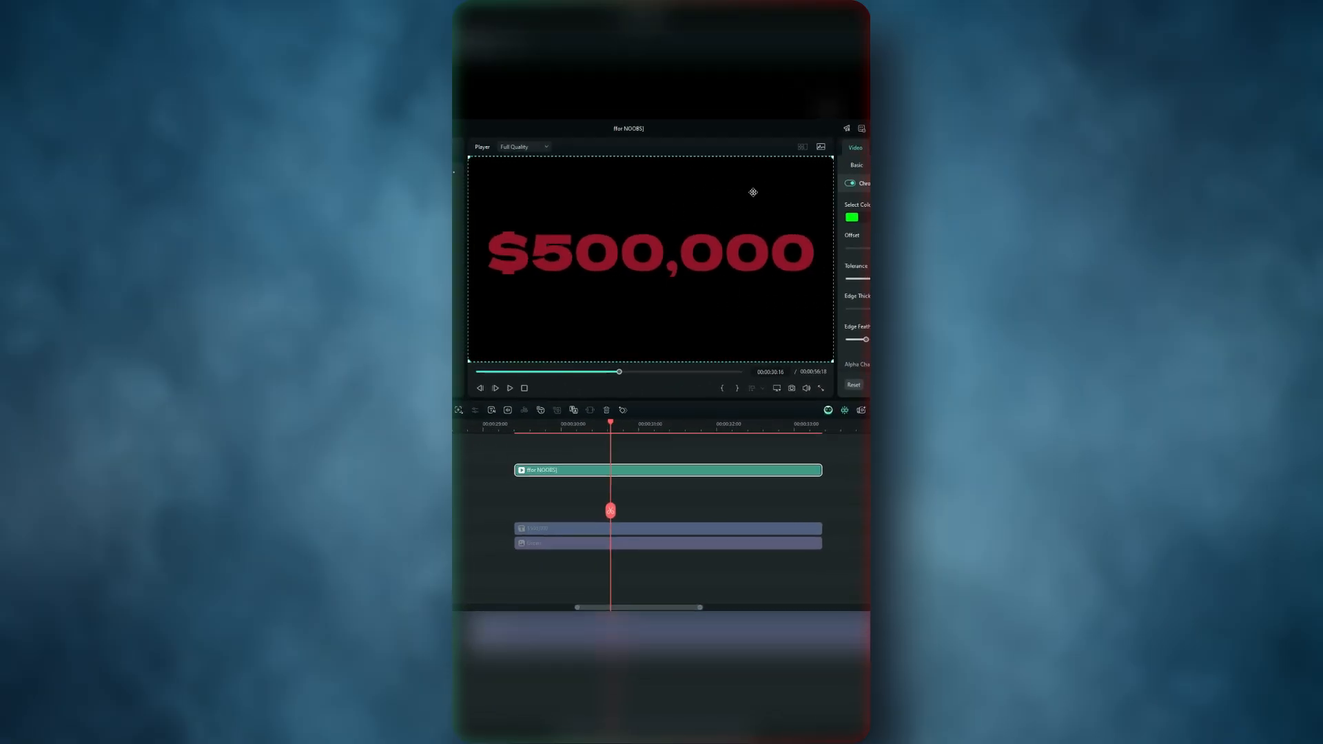
{"action": "left_click", "coordinate": [654, 147]}
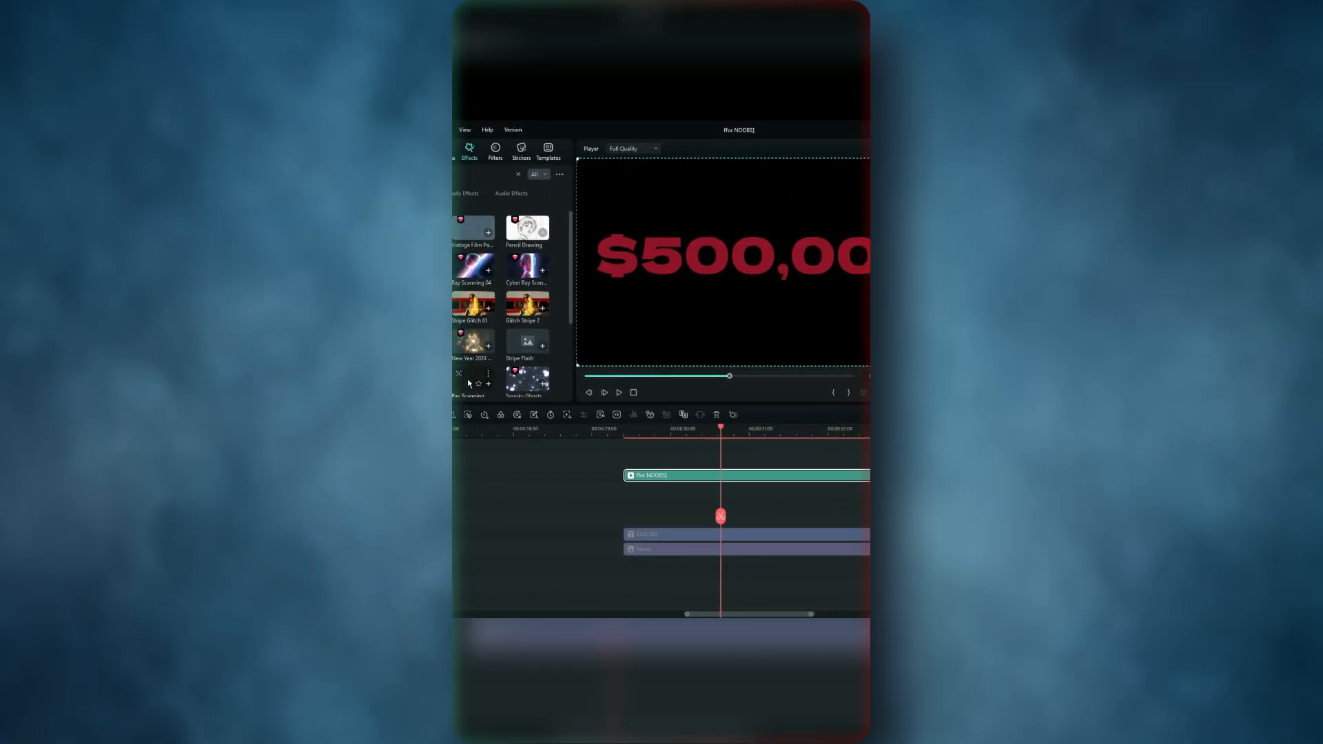
Convert the $500,000 title clip into Compound Clip 1
{"action": "right_click", "coordinate": [667, 521]}
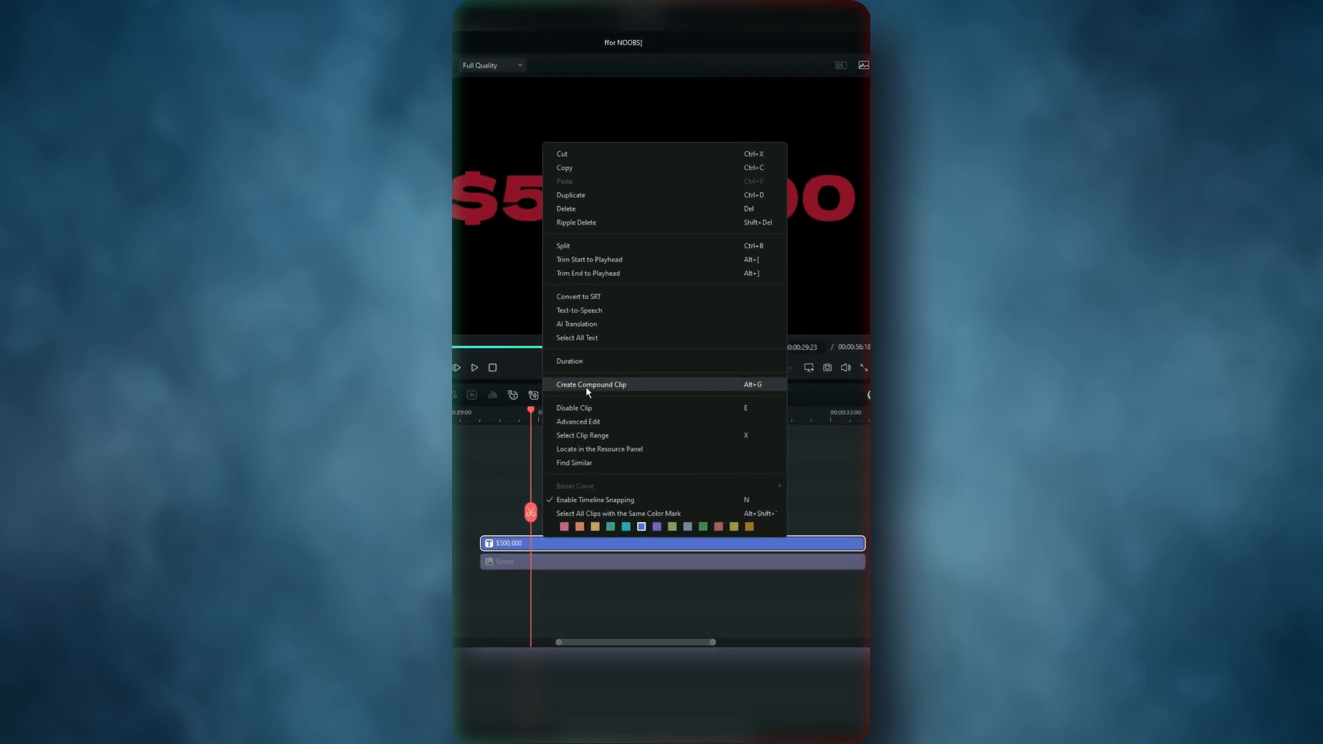
{"action": "left_click", "coordinate": [591, 384]}
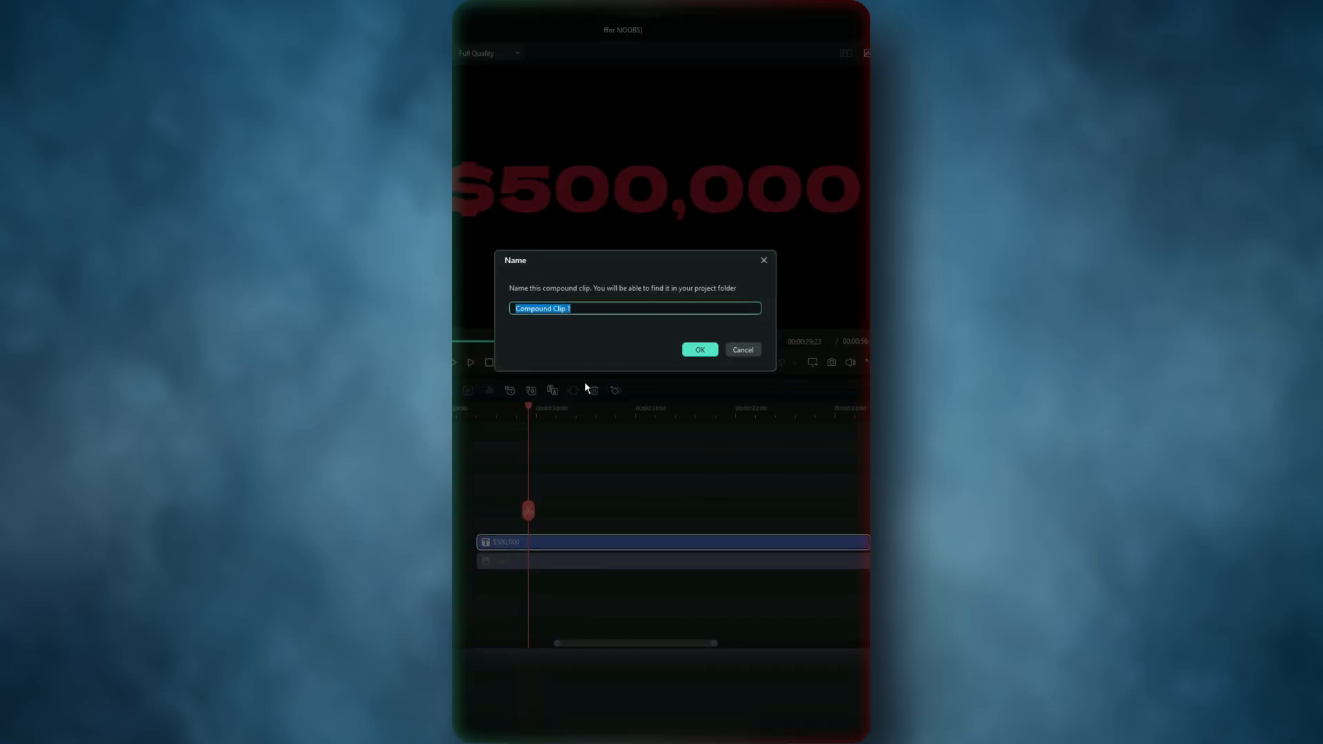
{"action": "left_click", "coordinate": [699, 349]}
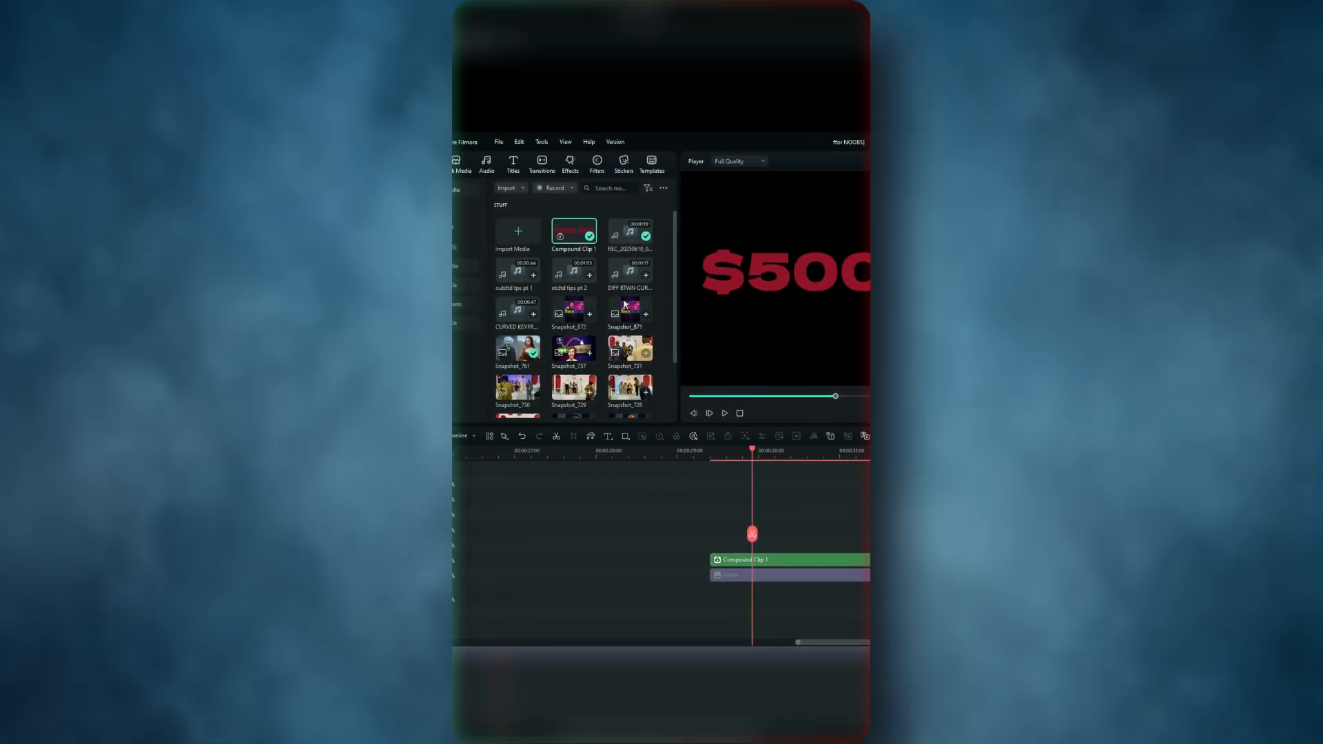
Apply a shine sweep effect to Compound Clip 1
{"action": "left_click", "coordinate": [597, 165]}
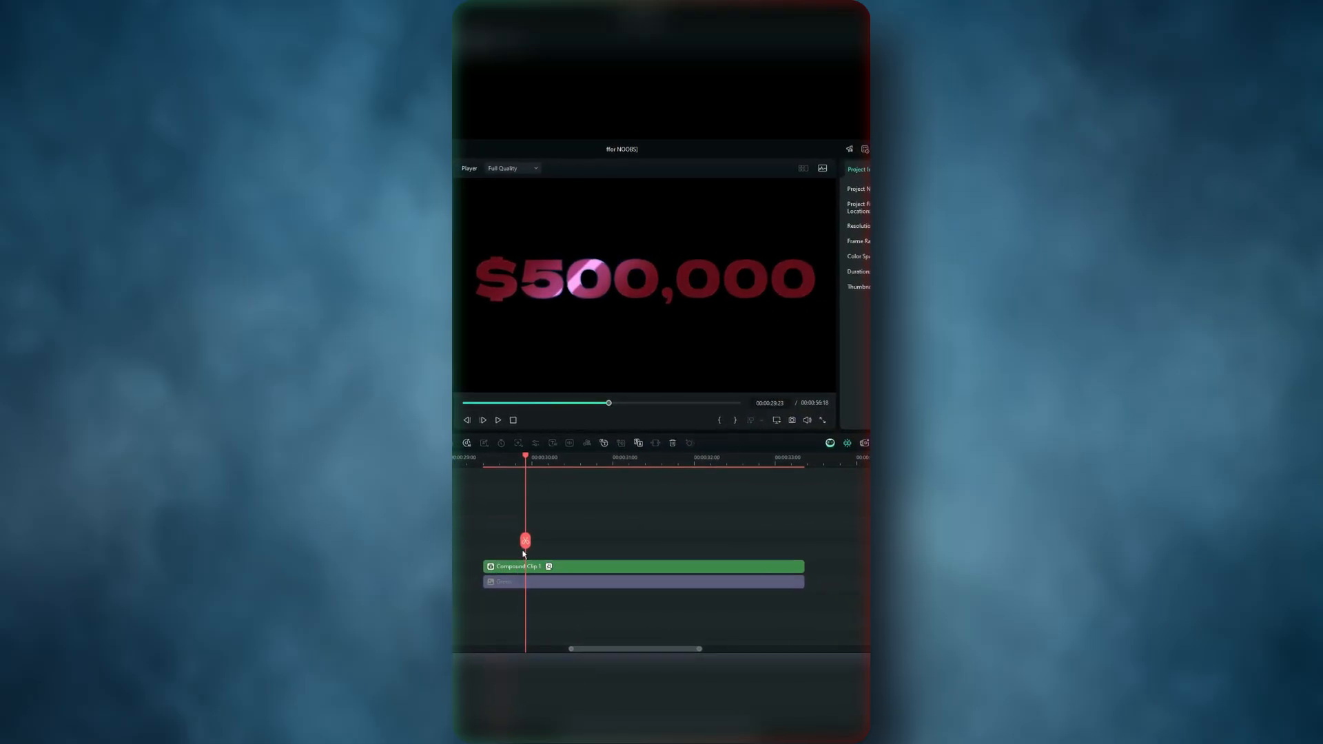
{"action": "left_click", "coordinate": [497, 420]}
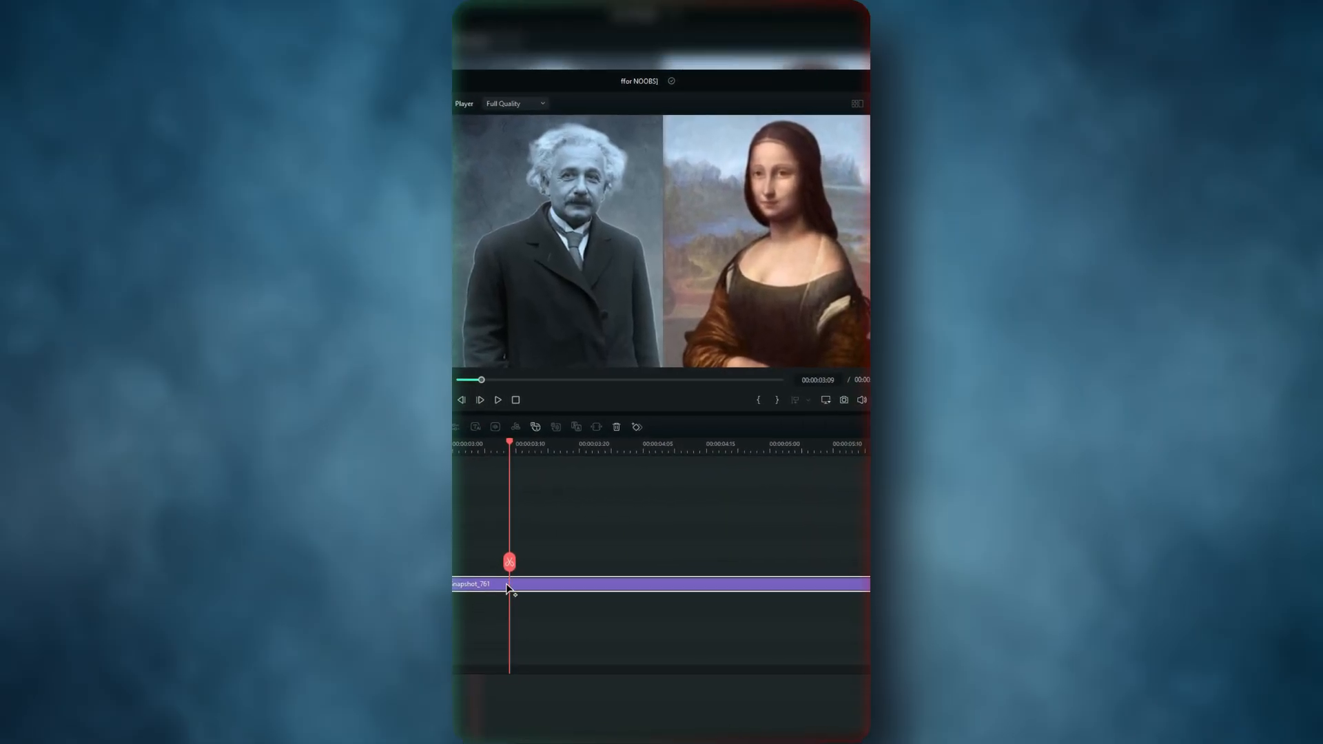
Open Crop and Zoom for the Einstein–Mona Lisa clip with Alt+C
{"action": "key", "text": "alt+c"}
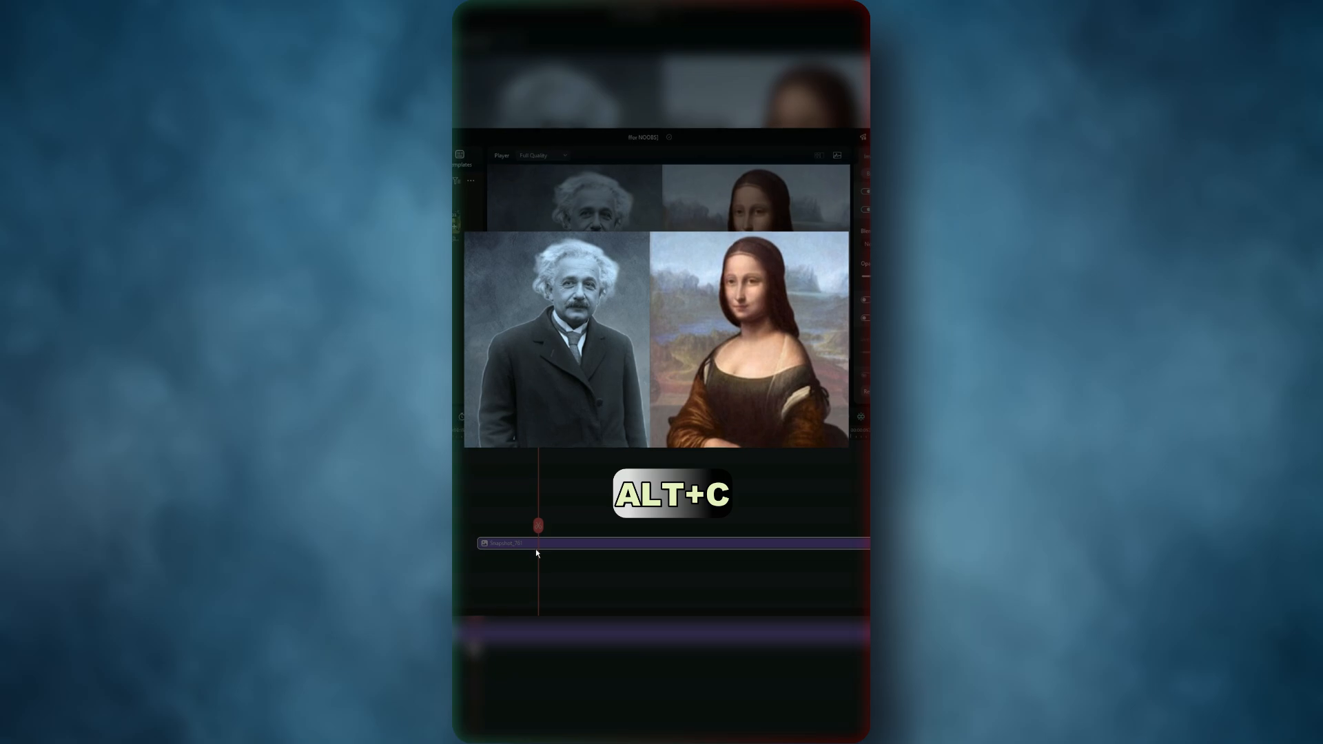
{"action": "key", "text": "alt+c"}
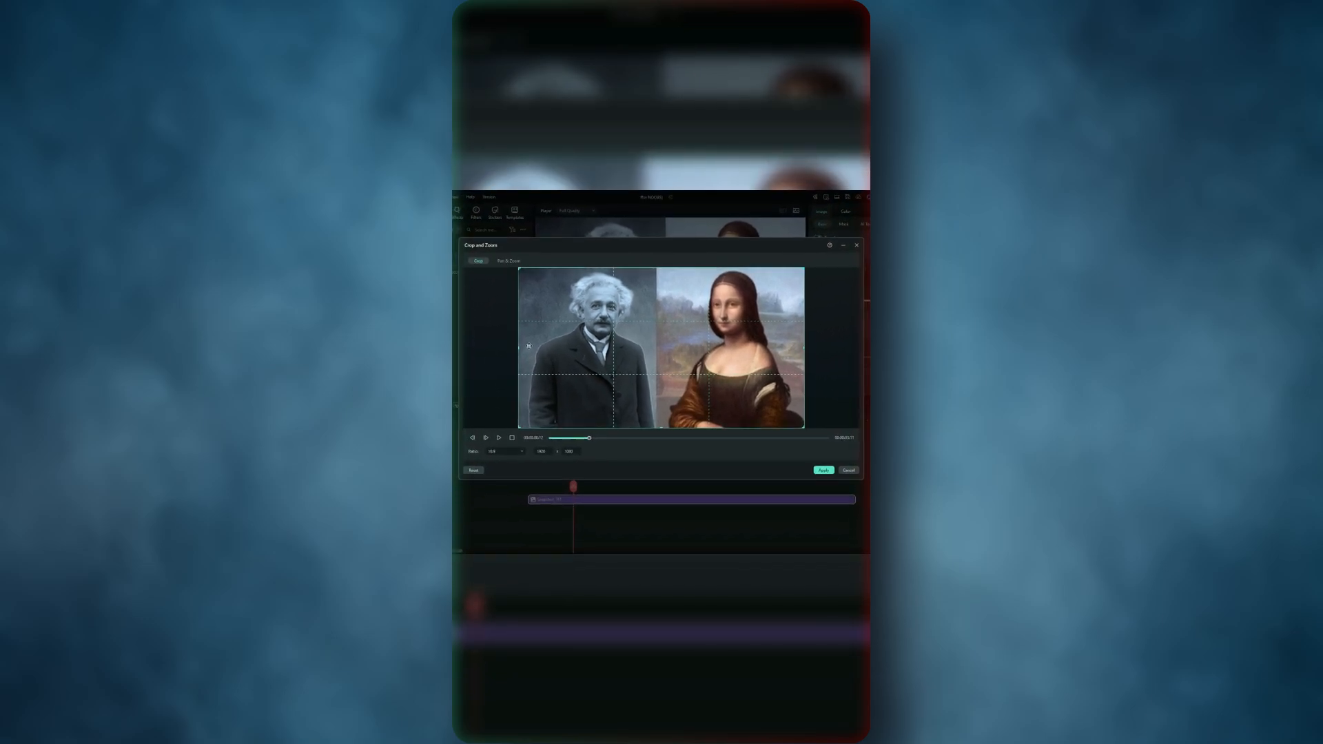
Frame the zoom around Einstein in Crop and Zoom and apply it
{"action": "left_click", "coordinate": [508, 260]}
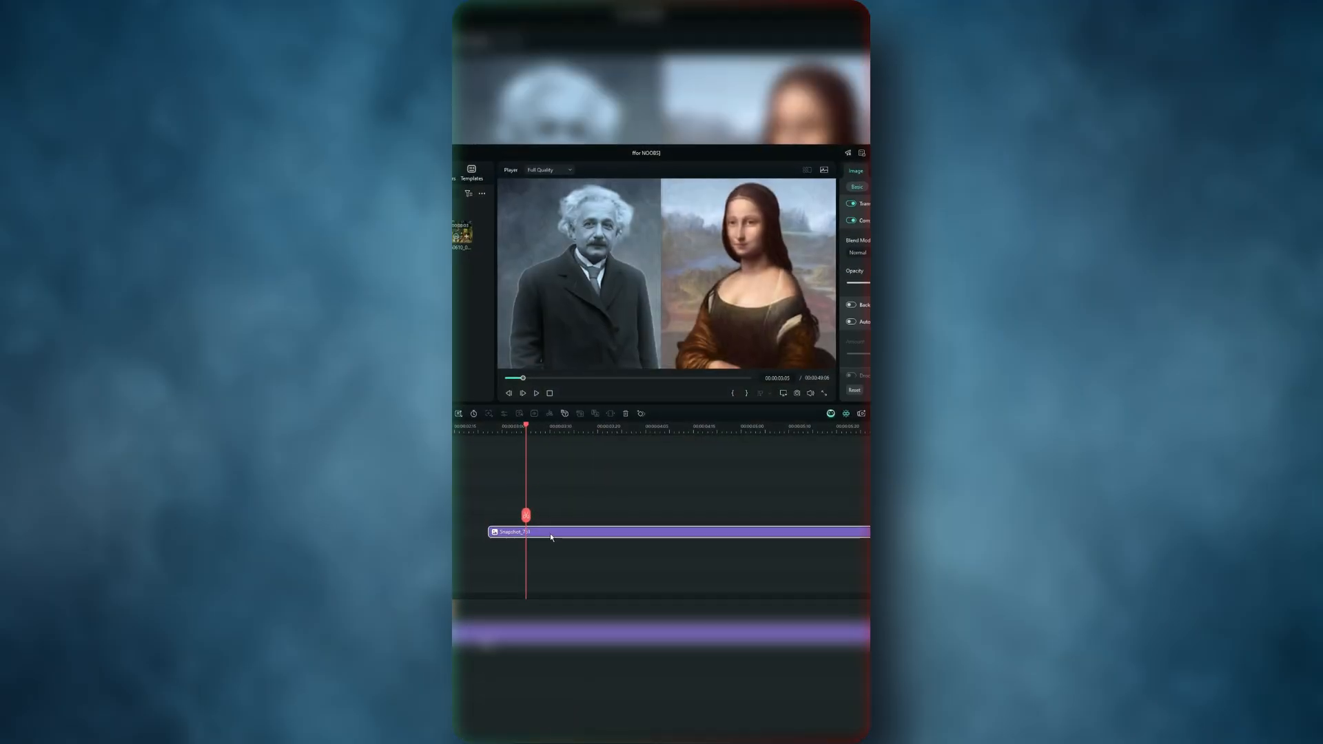
Add keyframes to the portrait clip with Alt+K and set Bezier Ease In
{"action": "key", "text": "alt+k"}
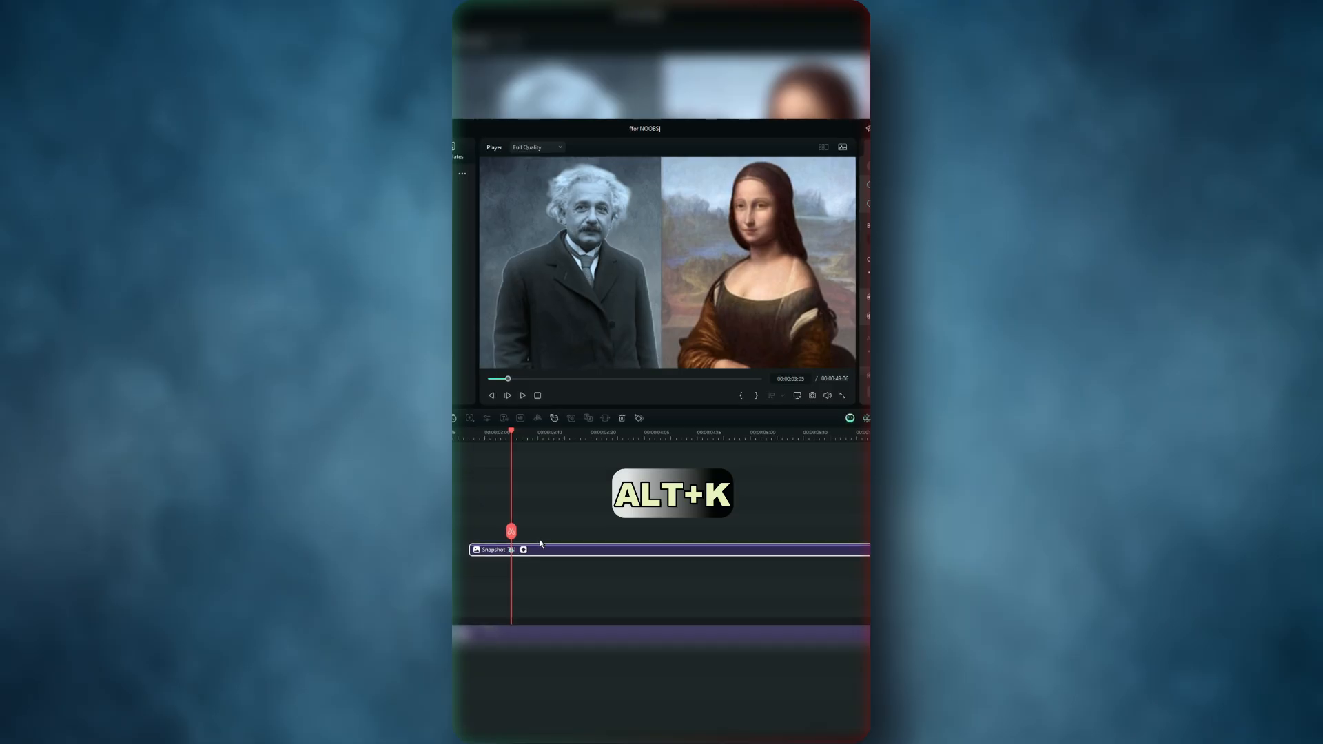
{"action": "key", "text": "alt+k"}
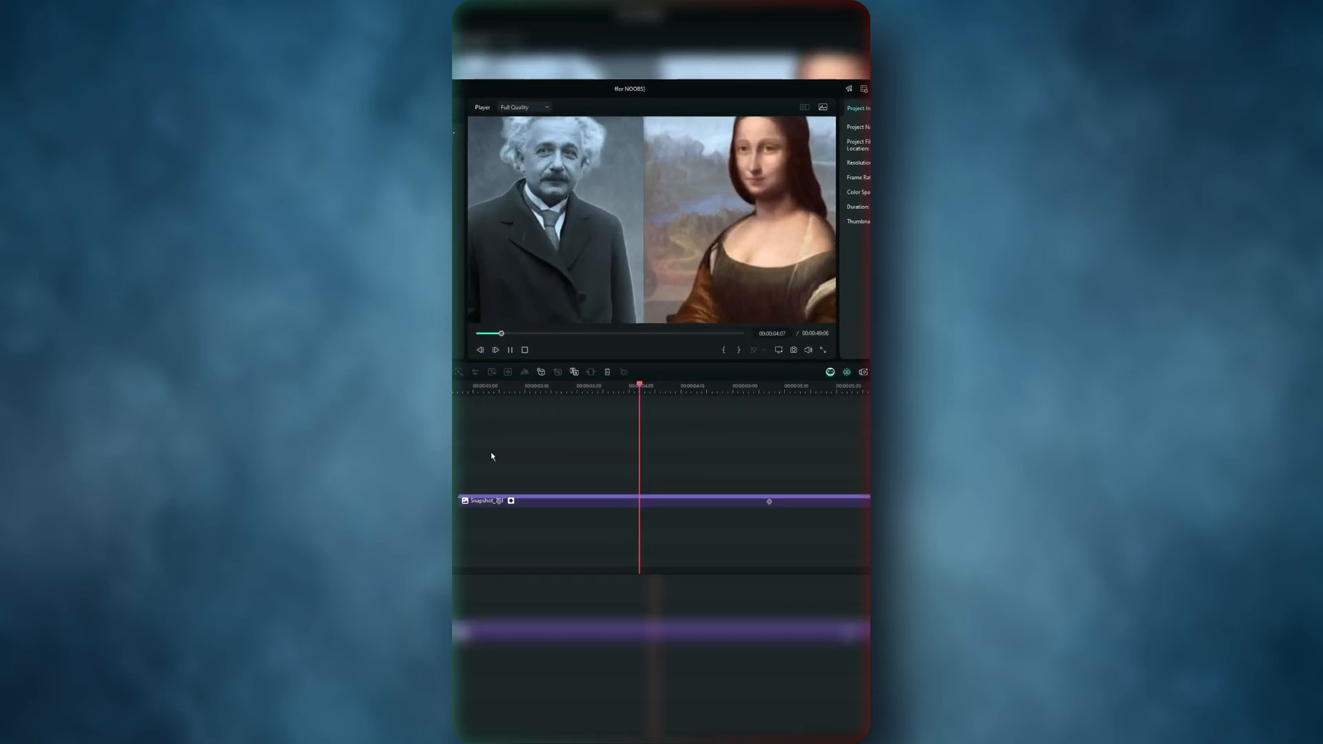
{"action": "right_click", "coordinate": [775, 479]}
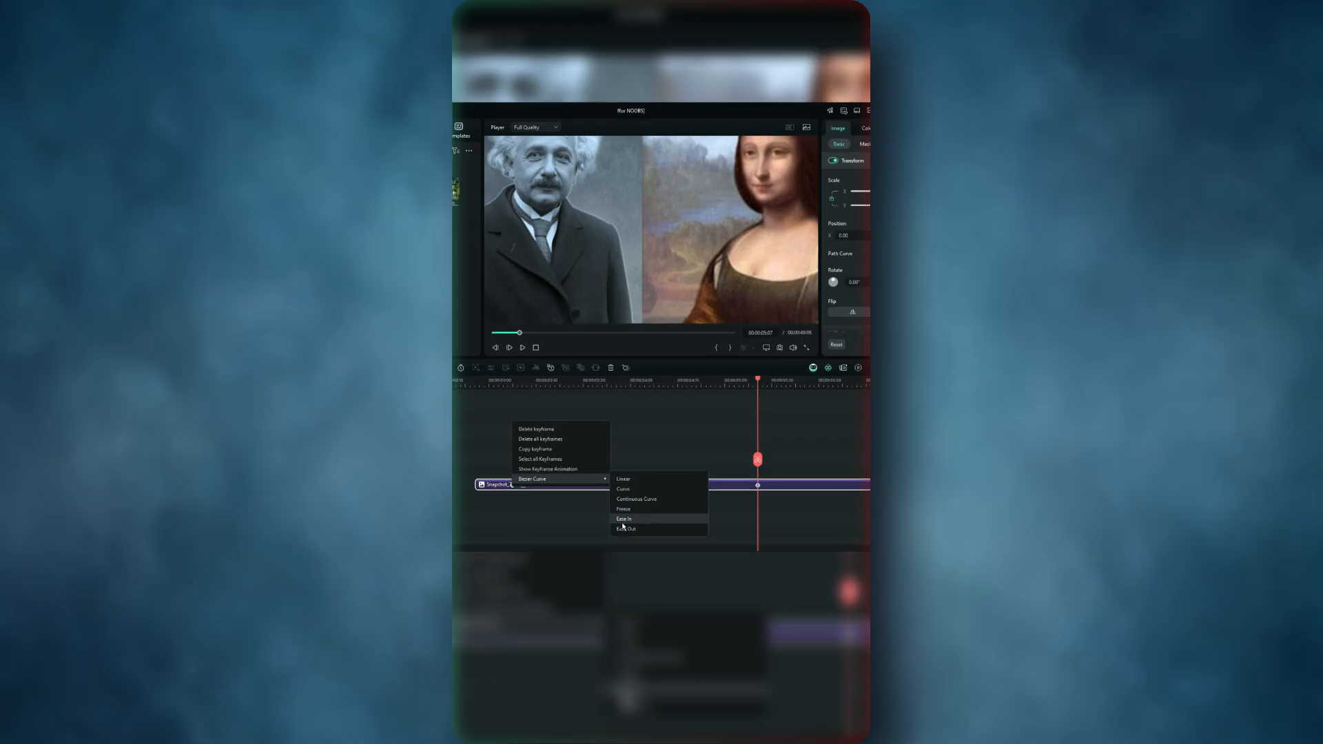
{"action": "left_click", "coordinate": [625, 519]}
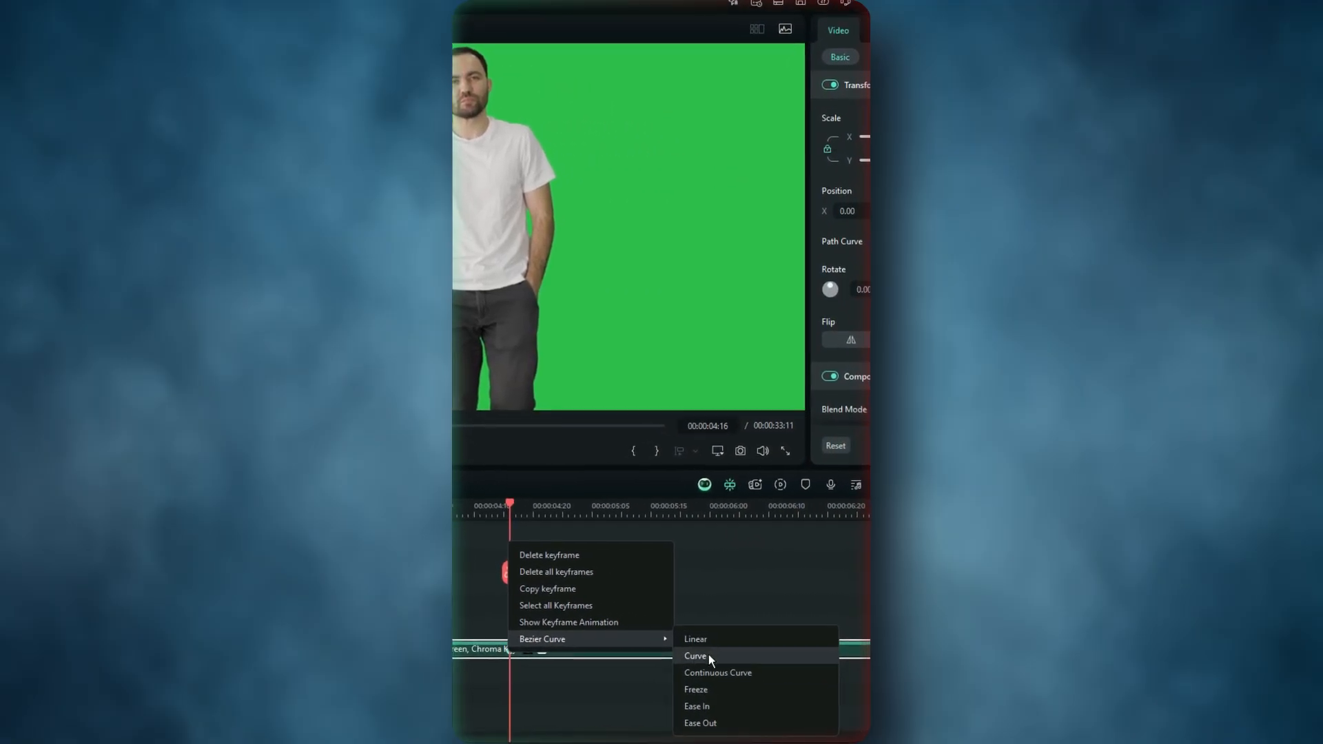
Set the walking man clip's keyframe to Bezier Curve easing
{"action": "left_click", "coordinate": [696, 656]}
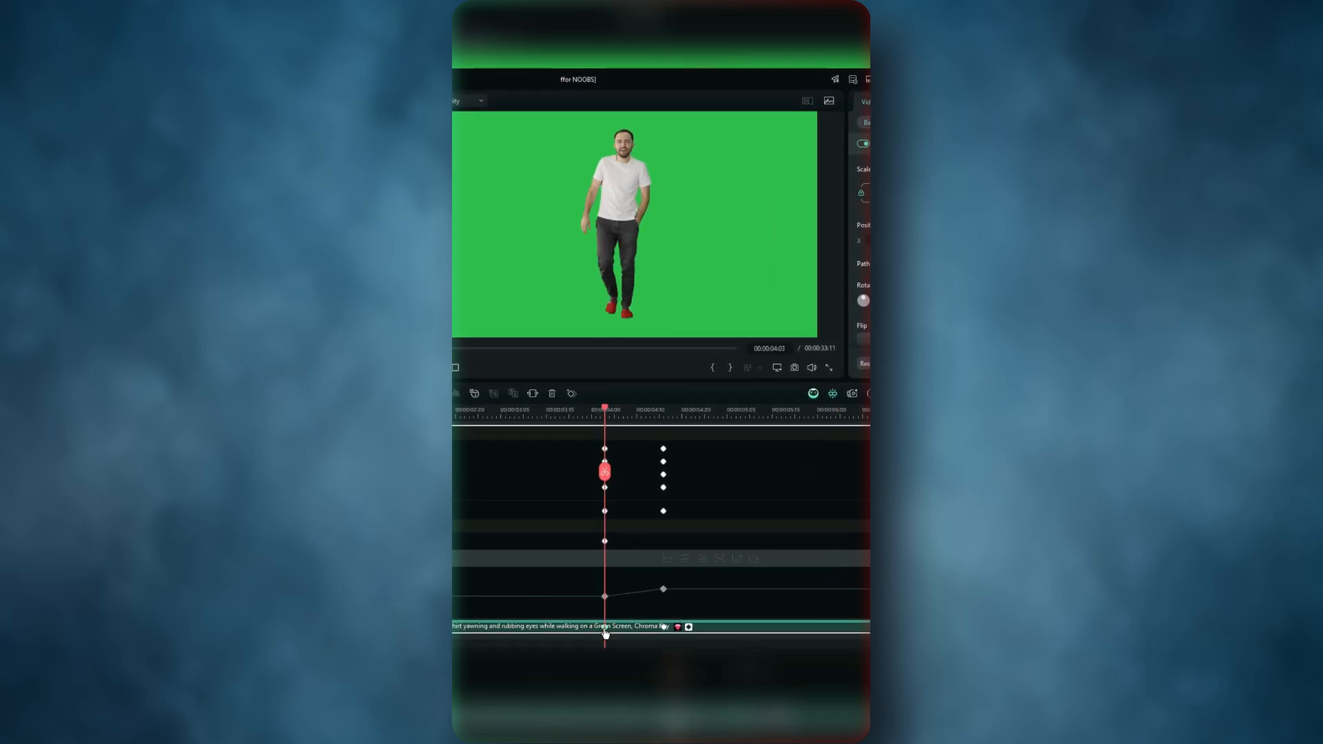
Apply Curve easing to a walking man keyframe, then open the next keyframe's easing options
{"action": "right_click", "coordinate": [605, 597]}
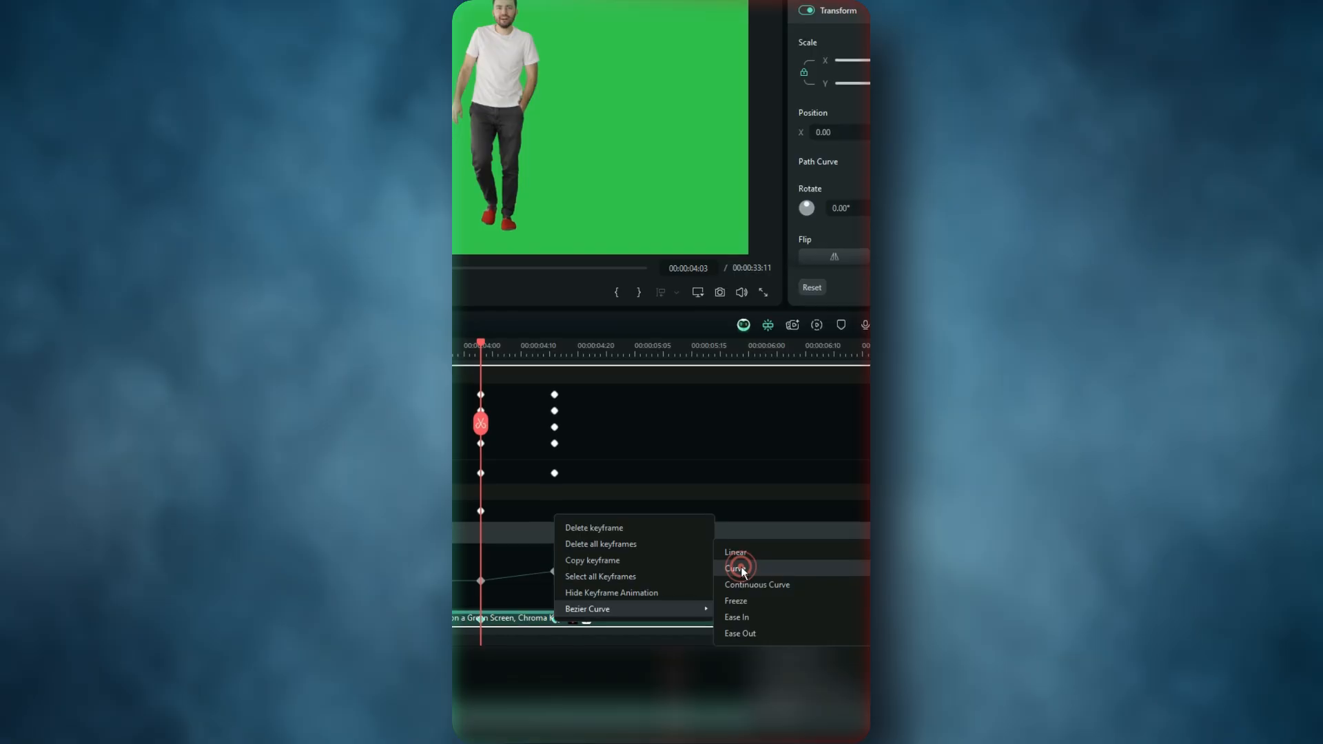
{"action": "left_click", "coordinate": [735, 567]}
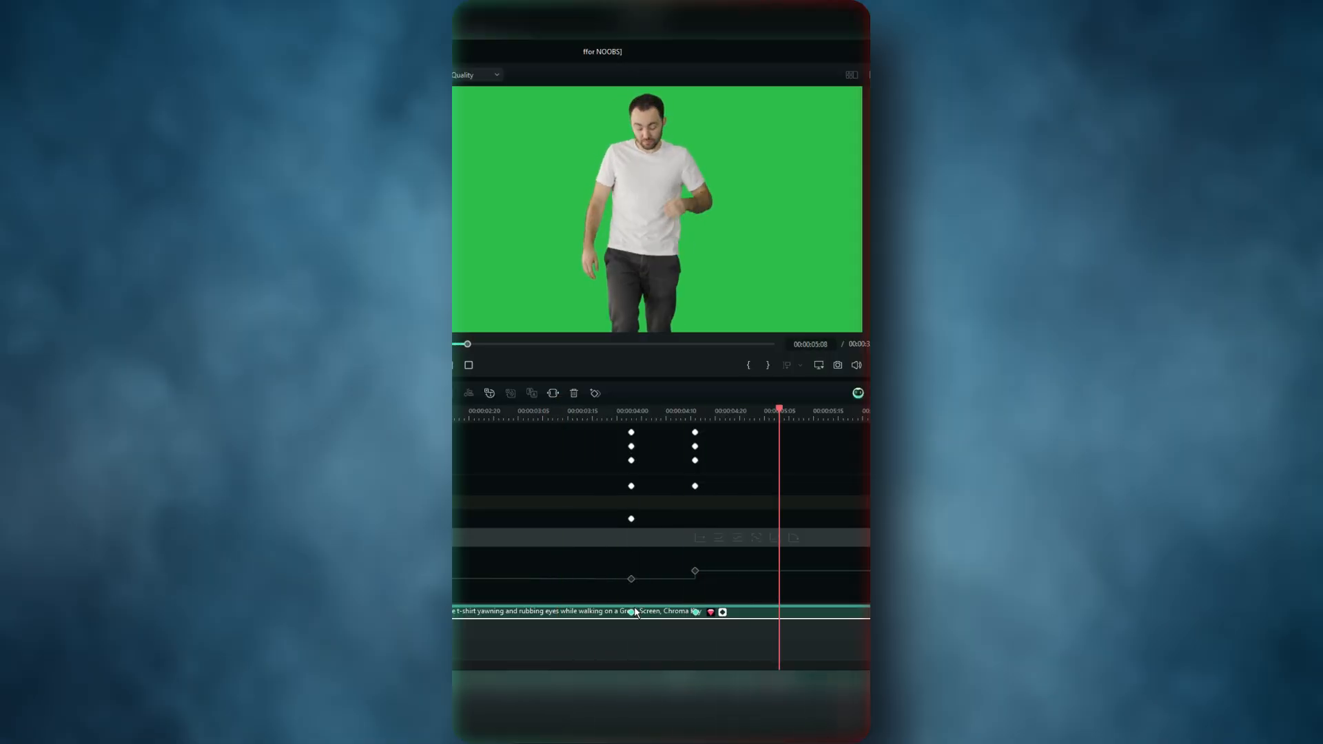
{"action": "right_click", "coordinate": [632, 478]}
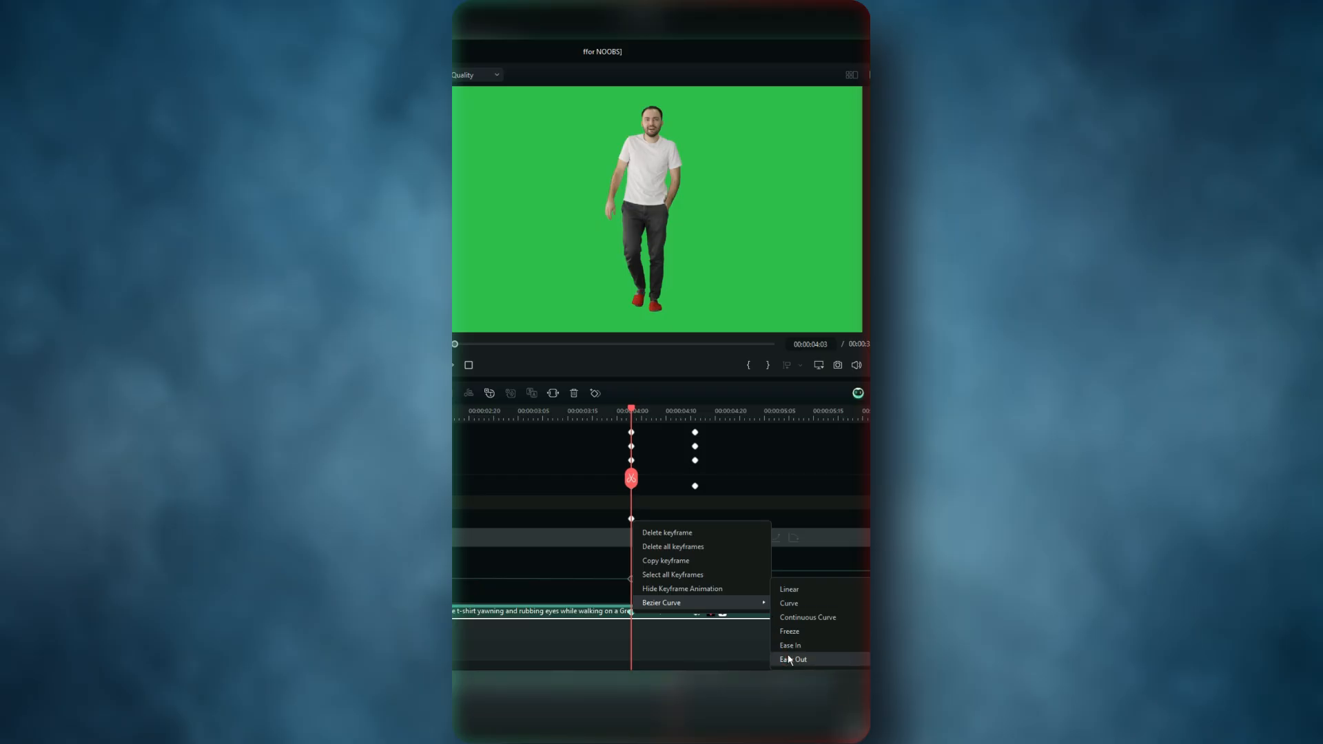